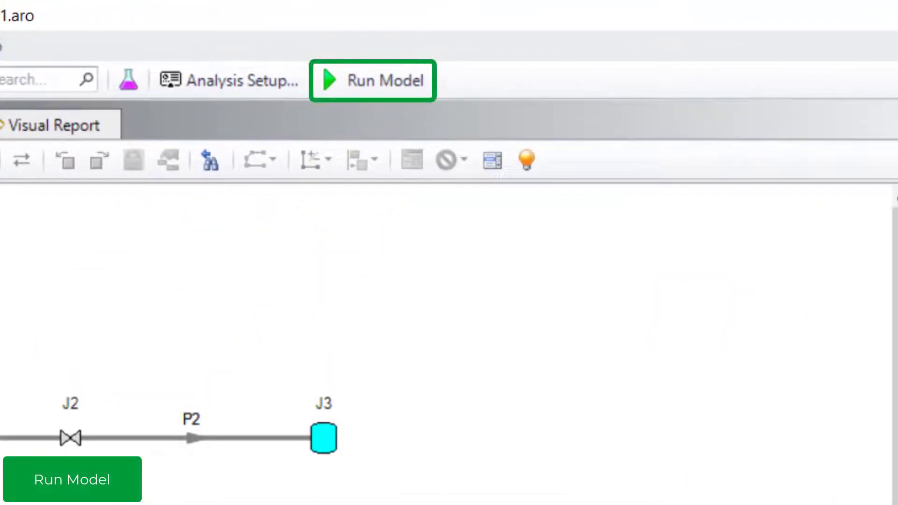
pyautogui.moveTo(370, 136)
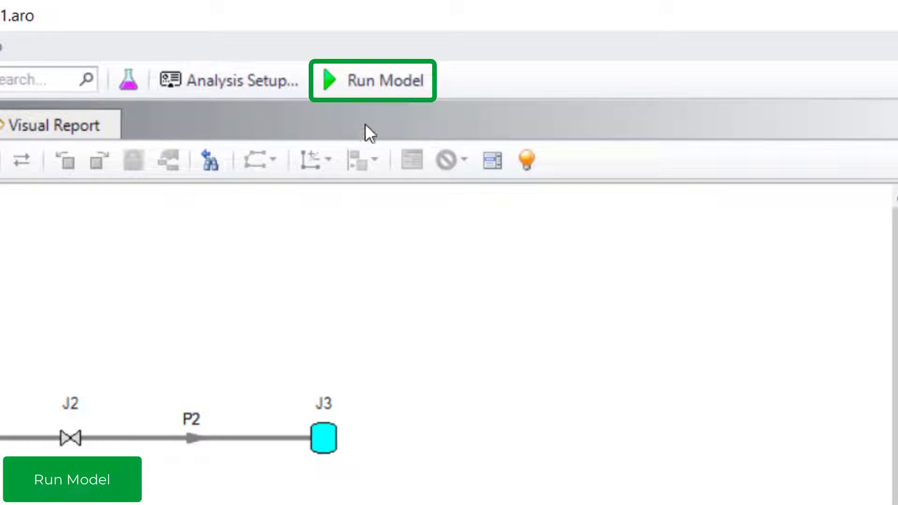
# Run the pipe model until the Solution Progress shows calculations complete.
pyautogui.click(372, 79)
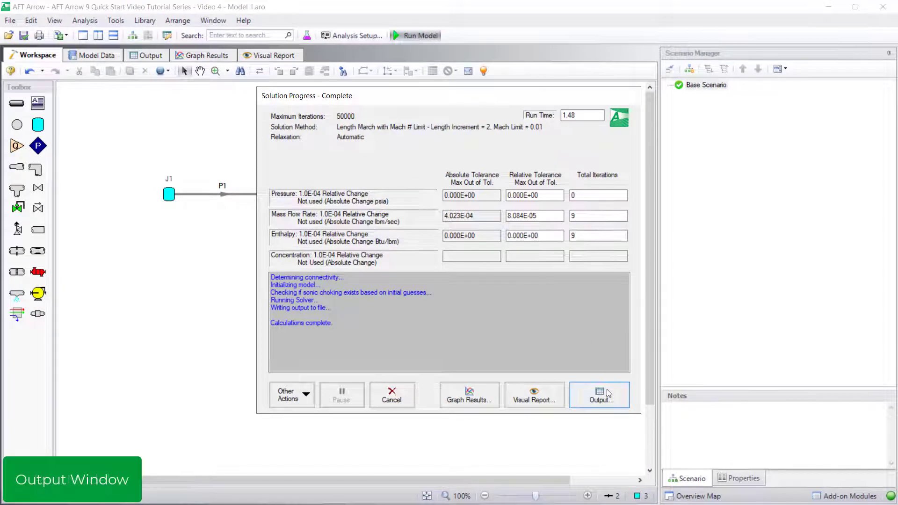
# Bring up the solution Output and review its General and Warnings tabs.
pyautogui.click(599, 395)
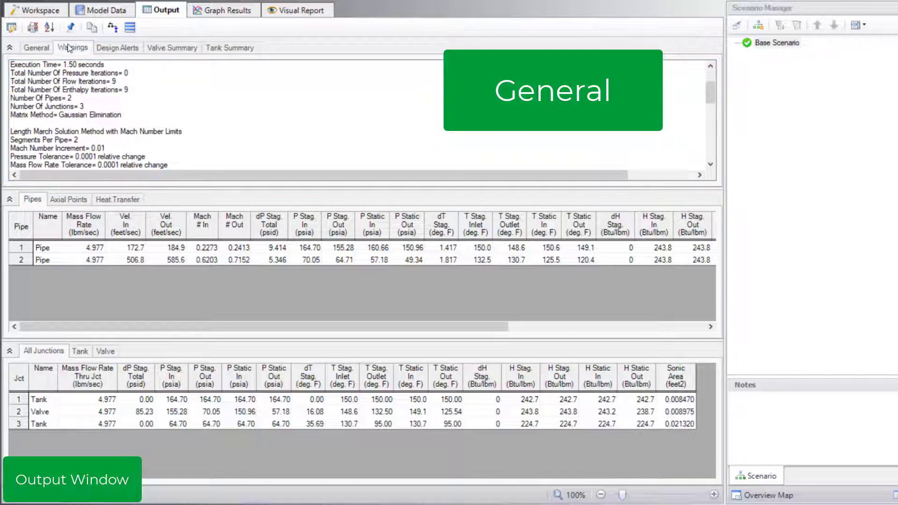
pyautogui.click(73, 48)
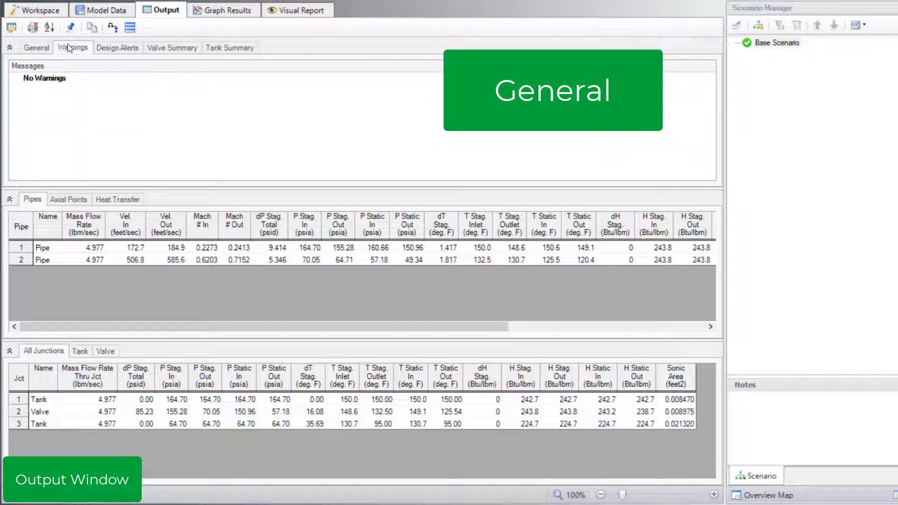
pyautogui.click(74, 47)
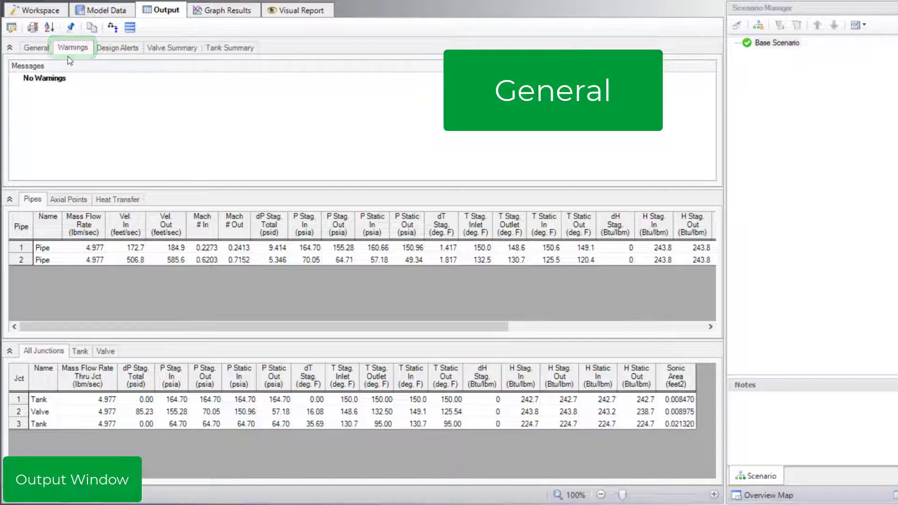
pyautogui.click(172, 47)
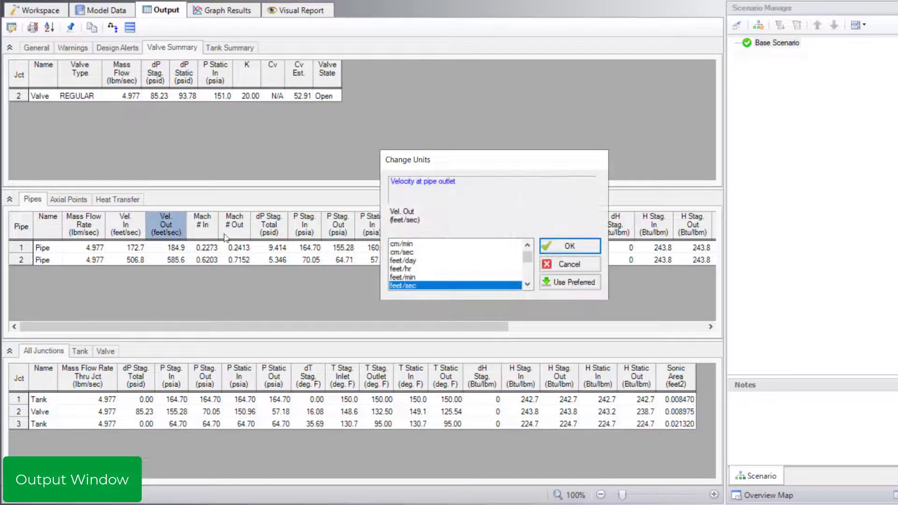
# Set pipe outlet velocity to feet/hr as the first Pipes results column.
pyautogui.click(403, 269)
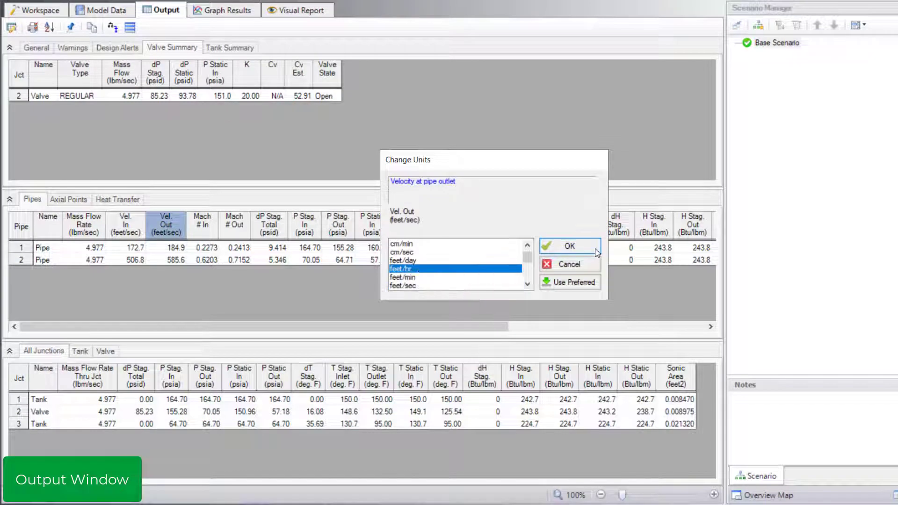
pyautogui.click(569, 246)
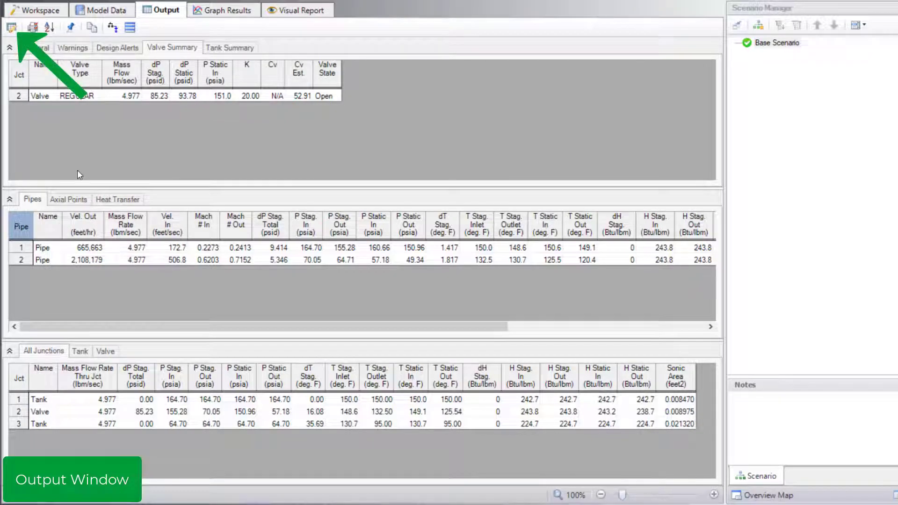
pyautogui.click(10, 28)
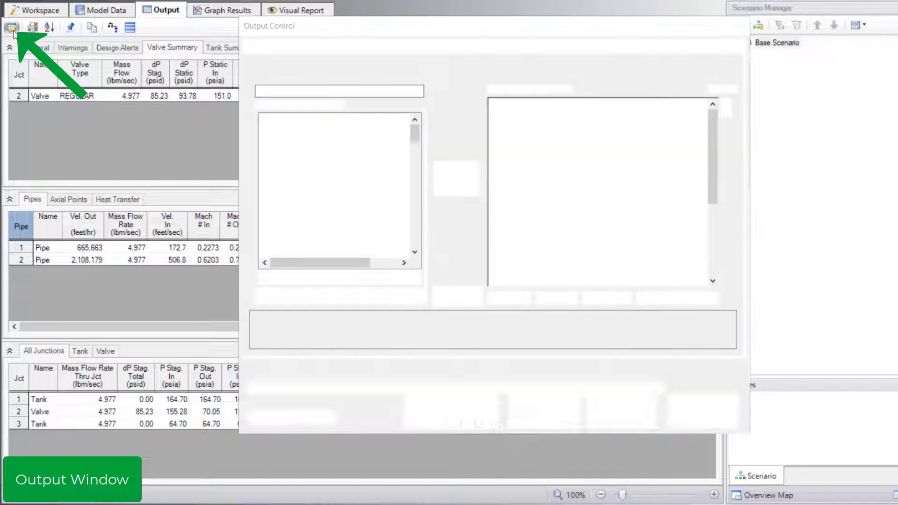
# Add Convection Coef. Internal (Btu/hr-ft2-R) to pipe outputs after Enthalpy Stagnation Outlet.
pyautogui.click(12, 28)
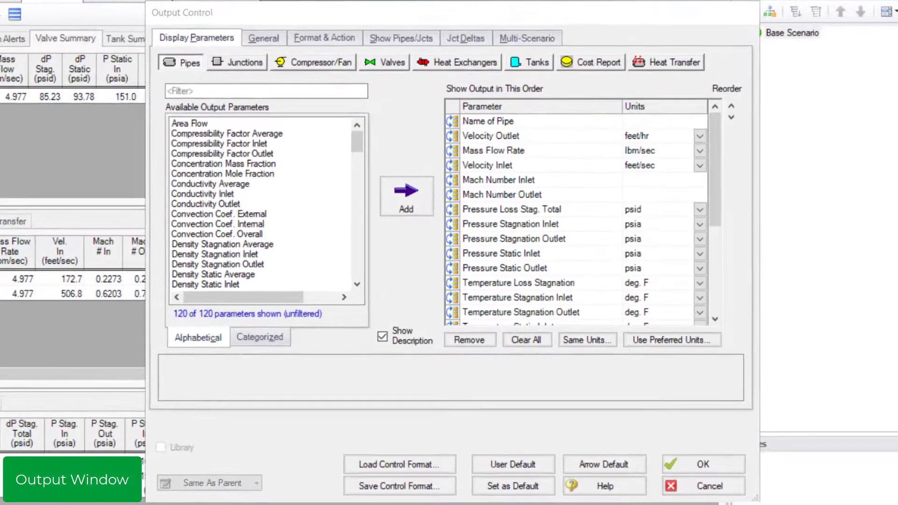
pyautogui.click(181, 62)
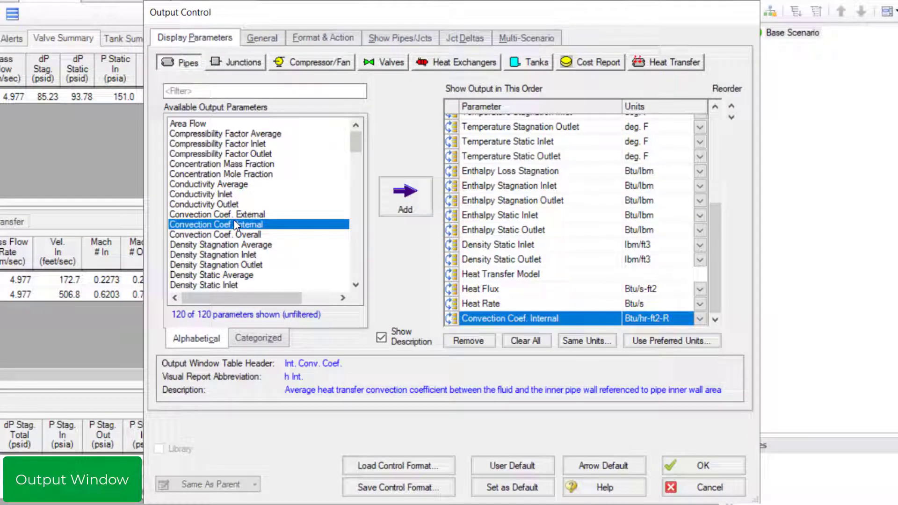
pyautogui.moveTo(312, 252)
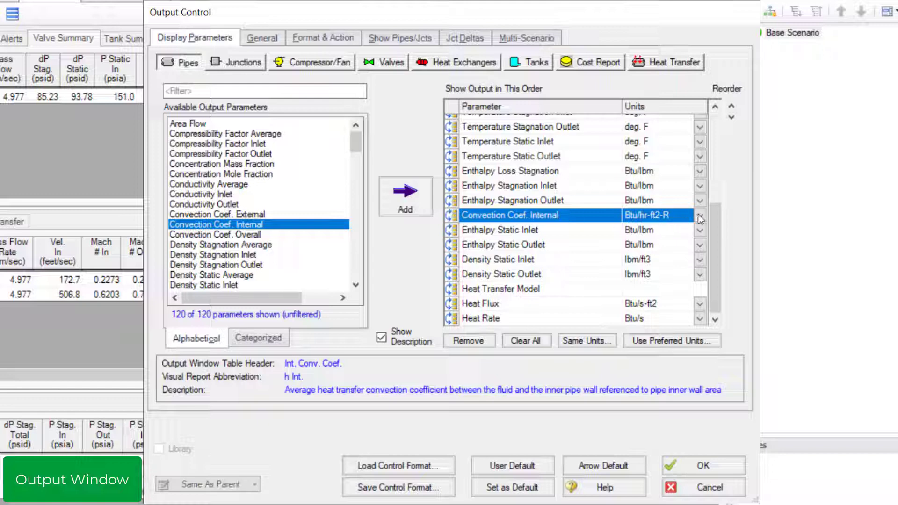
pyautogui.click(700, 216)
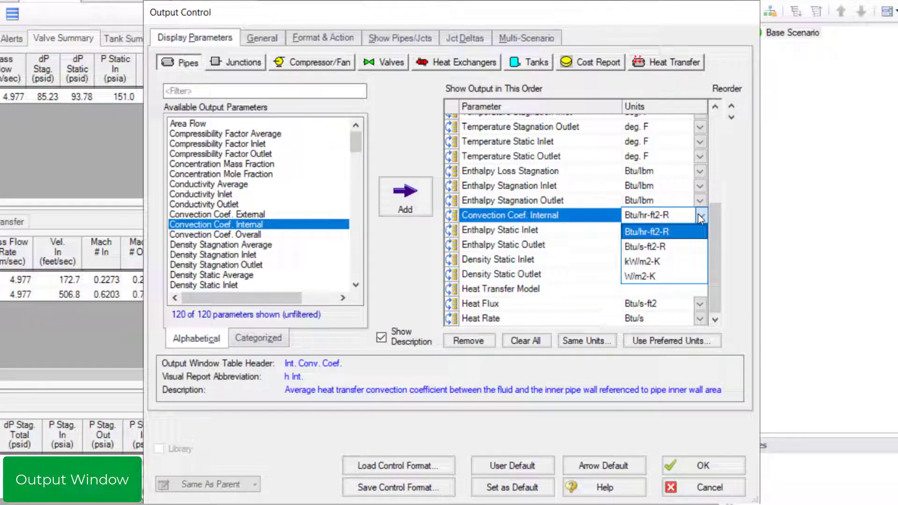
pyautogui.click(648, 231)
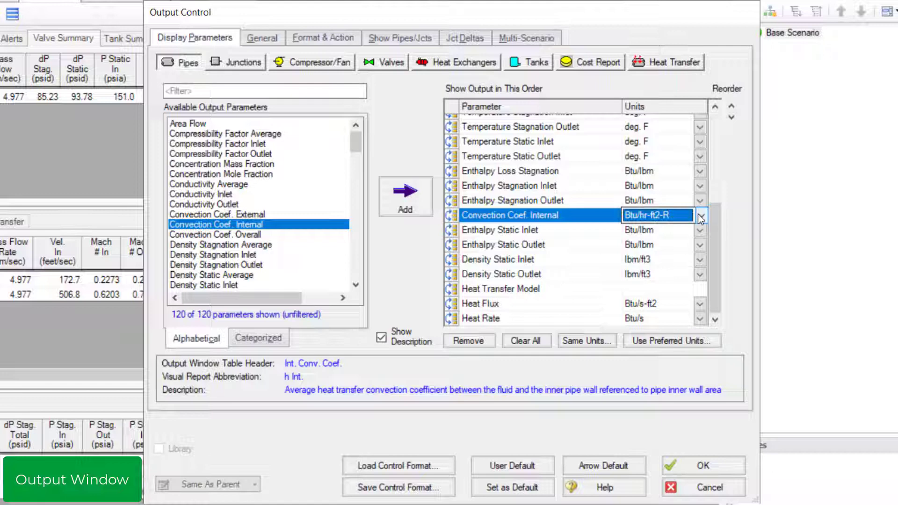
pyautogui.click(242, 62)
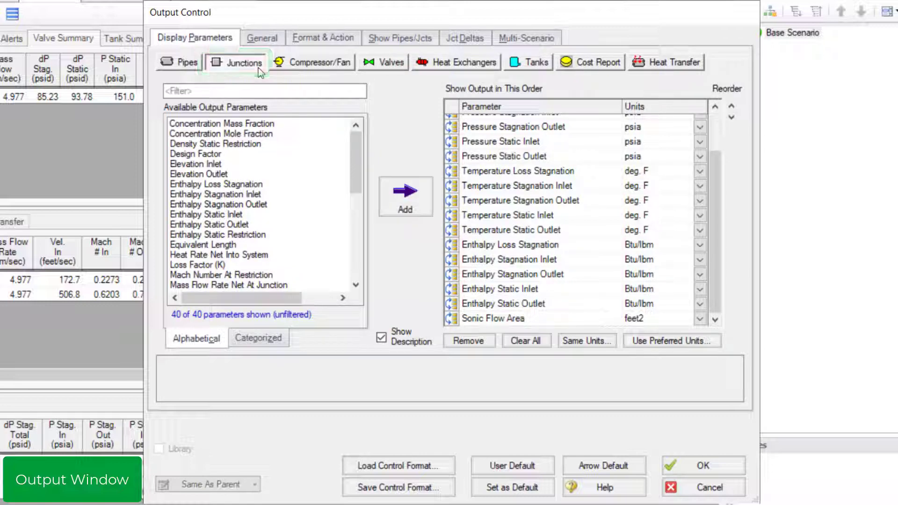
pyautogui.click(385, 62)
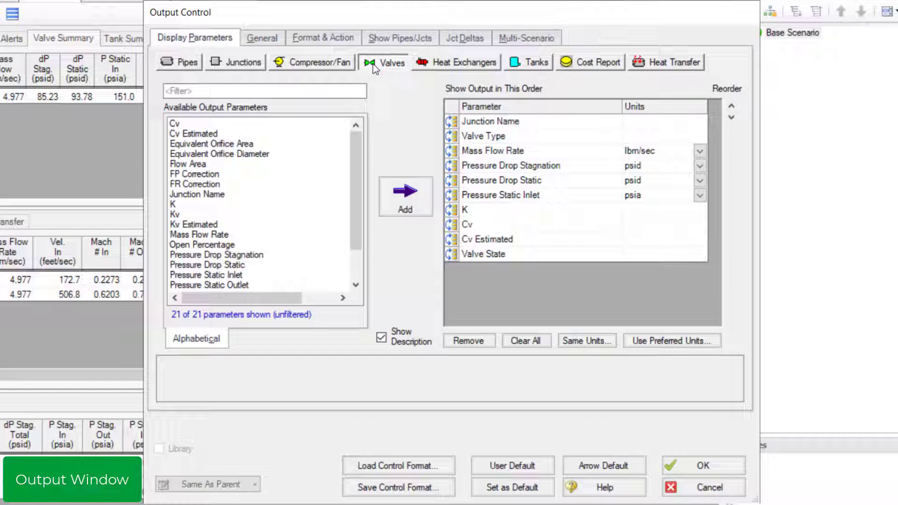
# Review the remaining Output Control tabs, including Jct Deltas and Multi-Scenario, and apply.
pyautogui.click(262, 37)
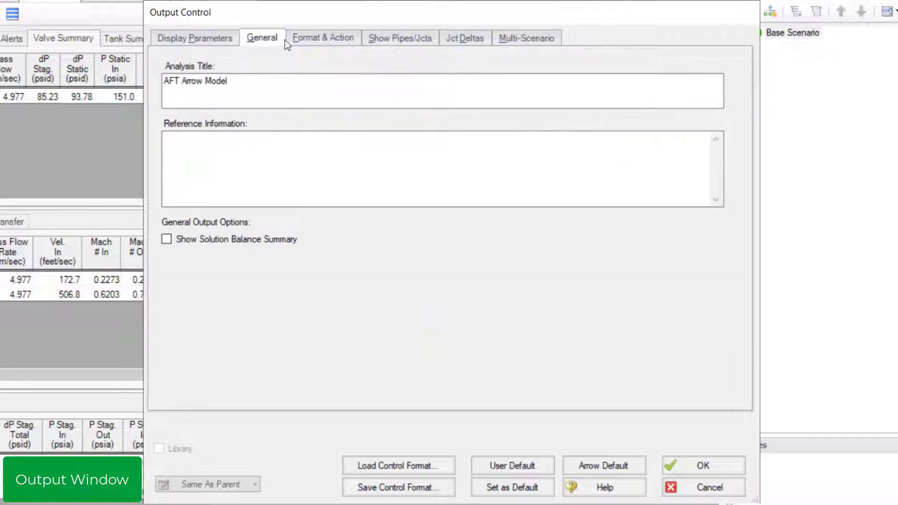
pyautogui.click(324, 37)
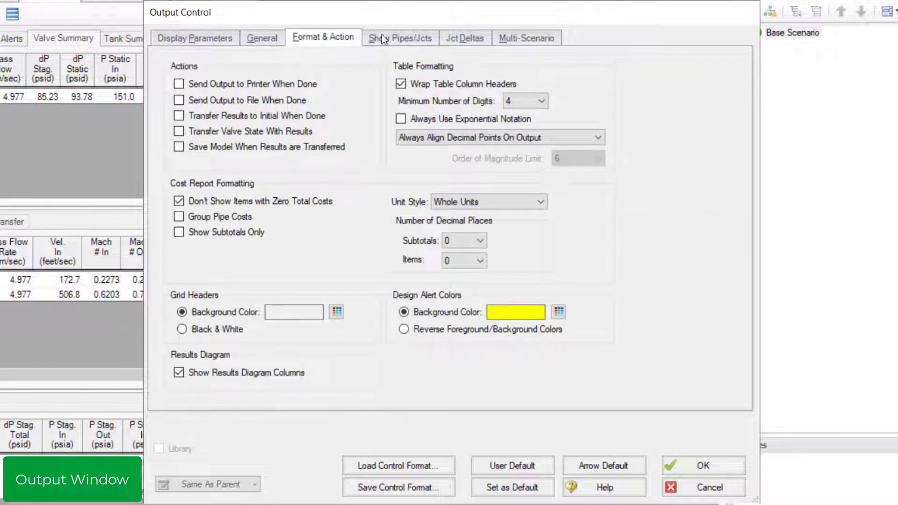
pyautogui.click(398, 38)
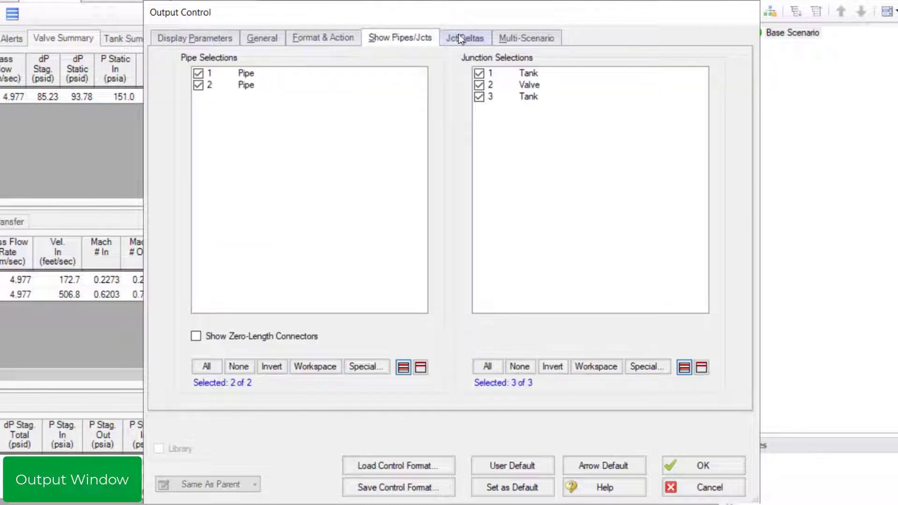
pyautogui.click(464, 38)
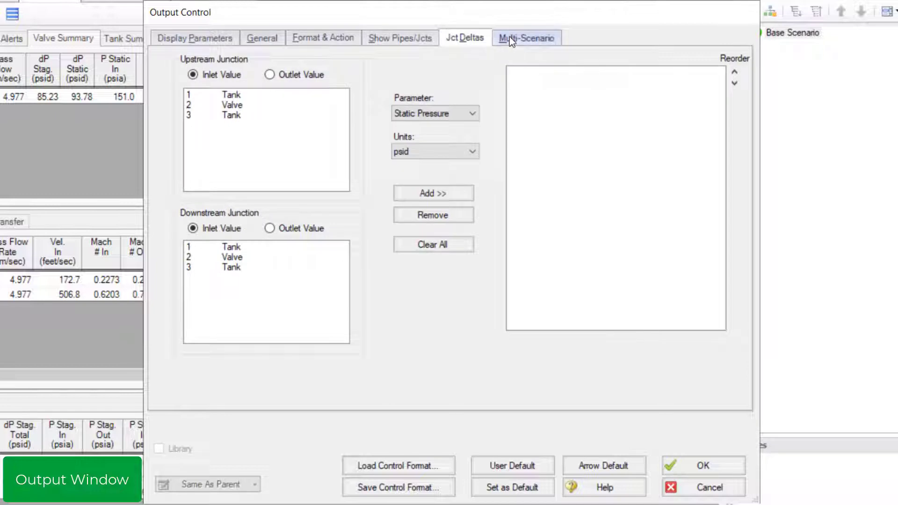
pyautogui.click(521, 38)
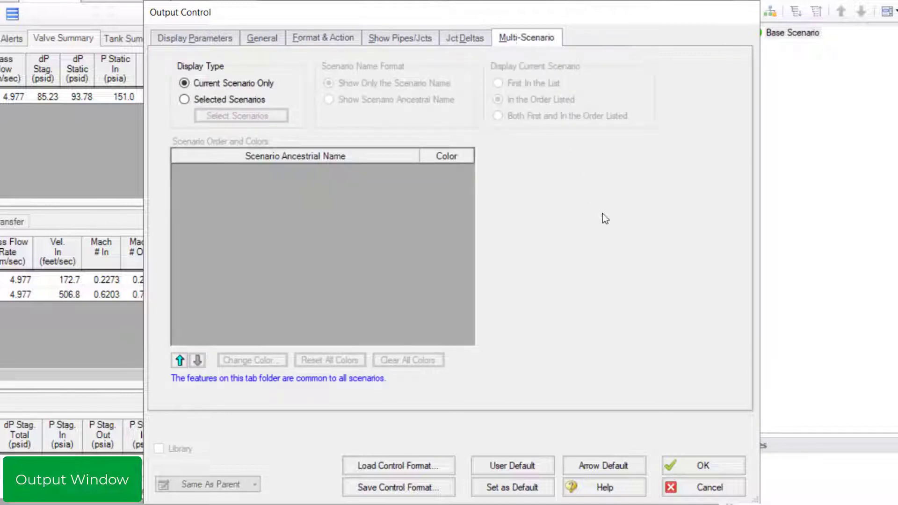
pyautogui.click(705, 464)
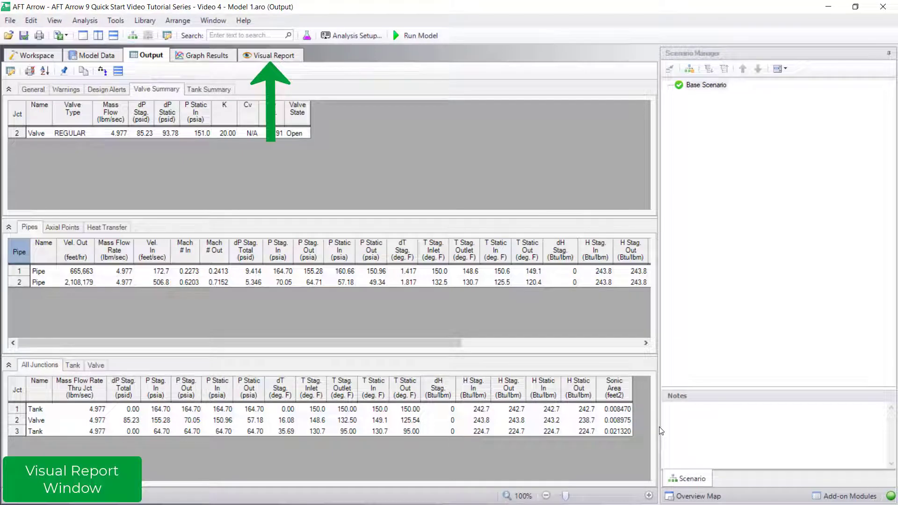
pyautogui.moveTo(308, 82)
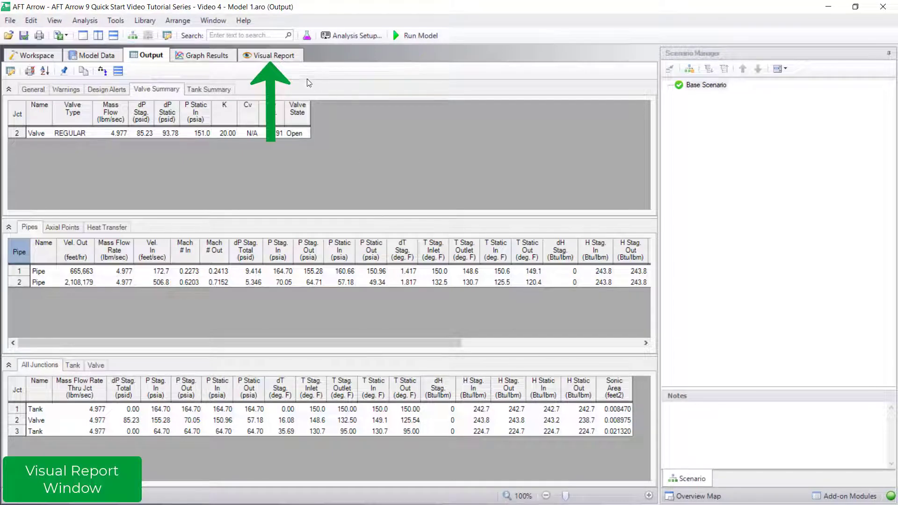
# Switch to the Visual Report to bring up Visual Report Control in Output mode.
pyautogui.click(273, 55)
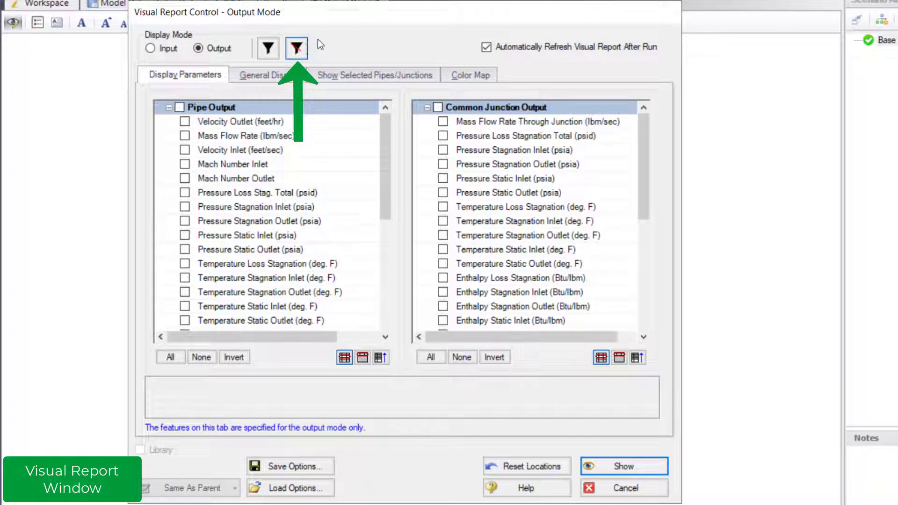
# Select pipe velocities, valve Cv Estimated, mass flow, pressure drop, tank pressure and temperature.
pyautogui.click(296, 48)
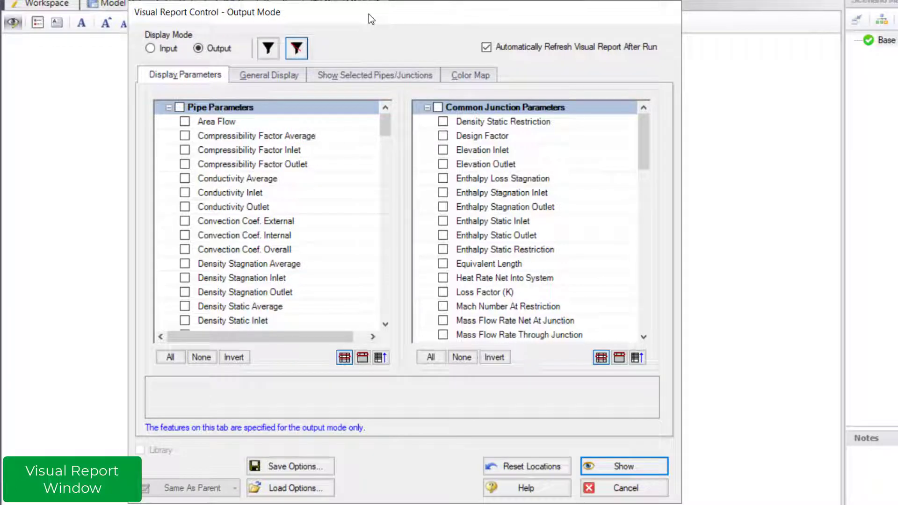
pyautogui.scroll(-3)
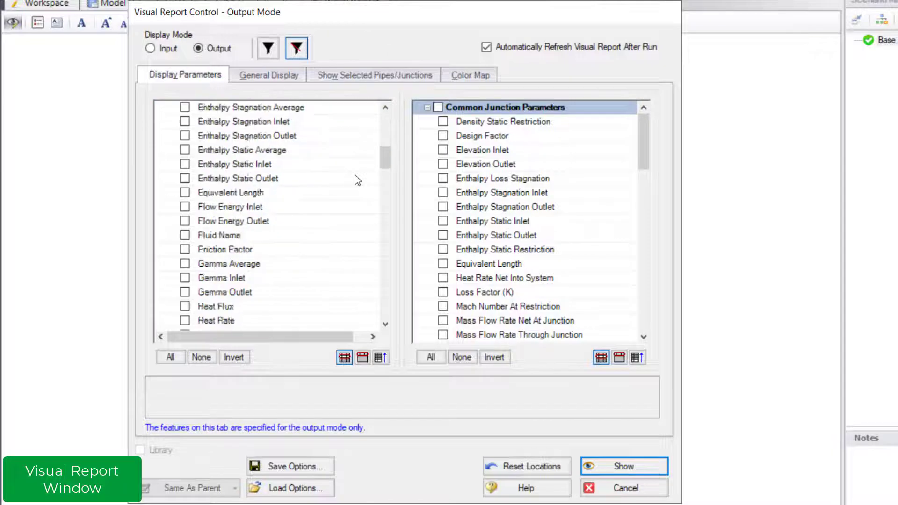
pyautogui.scroll(-3)
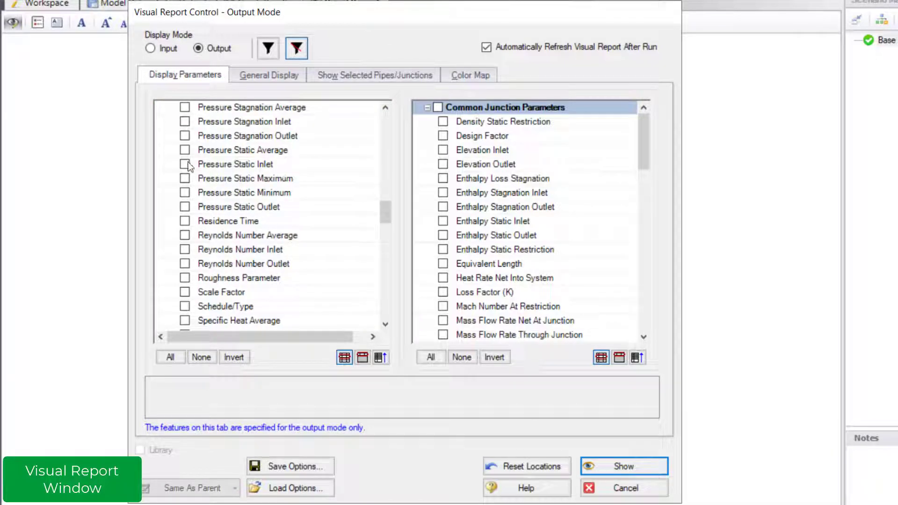
pyautogui.click(184, 165)
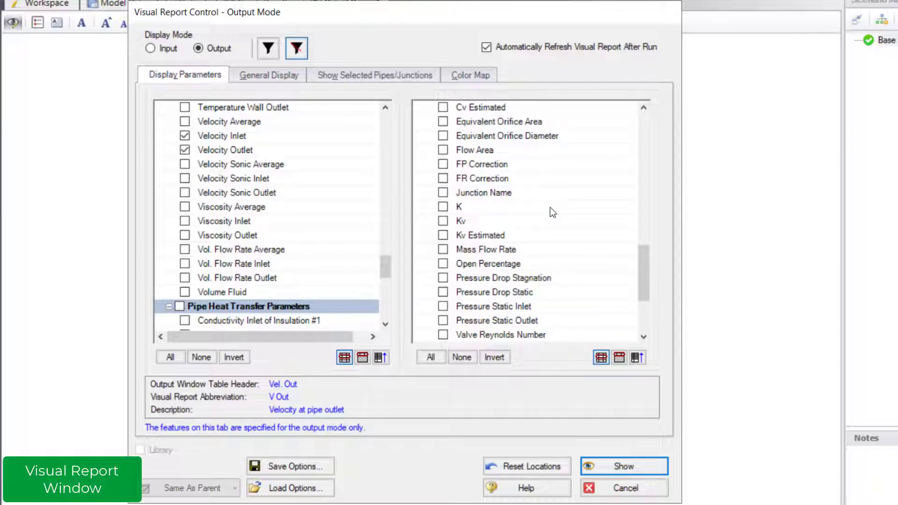
pyautogui.click(443, 108)
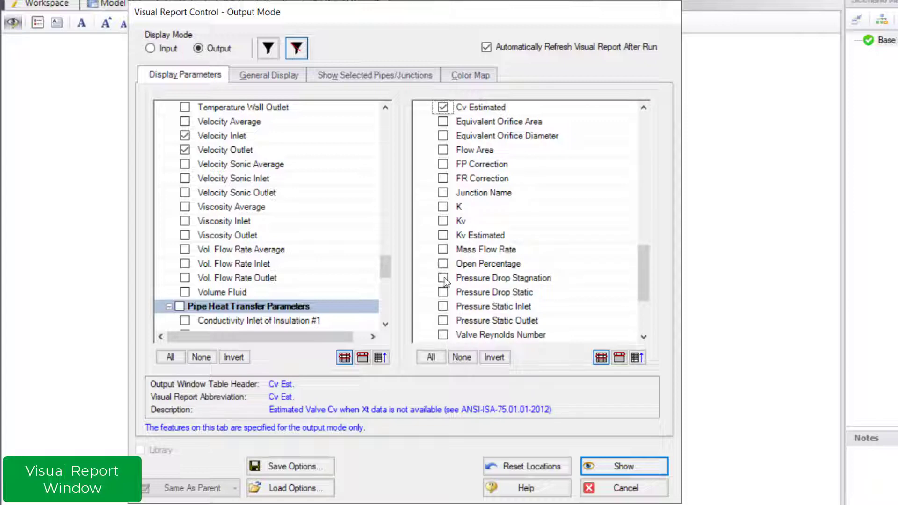
pyautogui.click(443, 278)
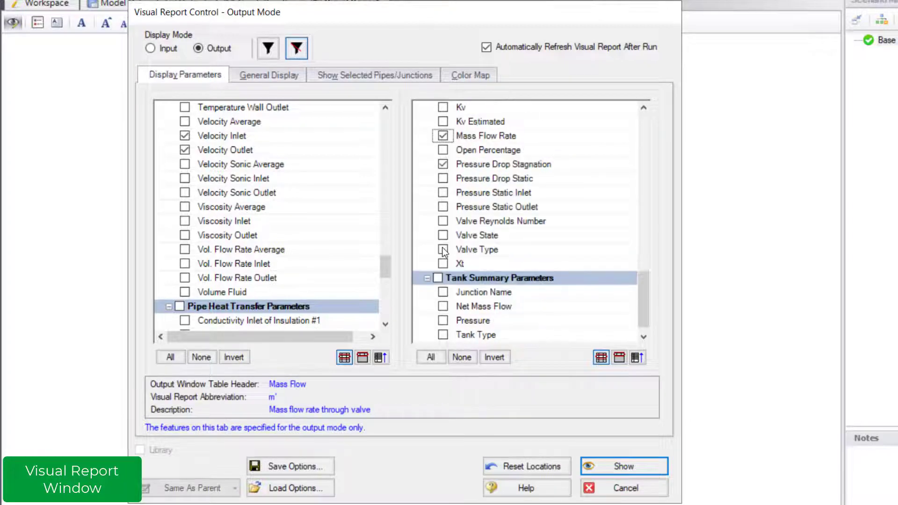
pyautogui.scroll(-3)
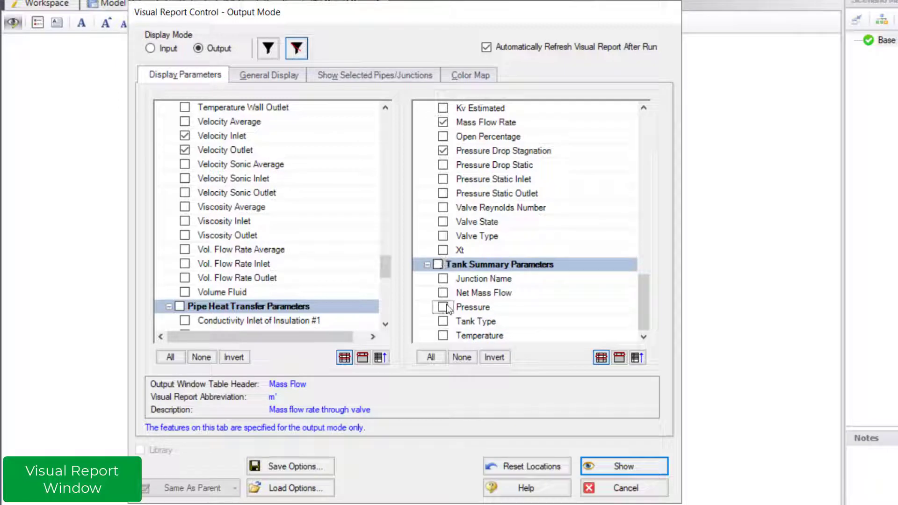
pyautogui.click(442, 307)
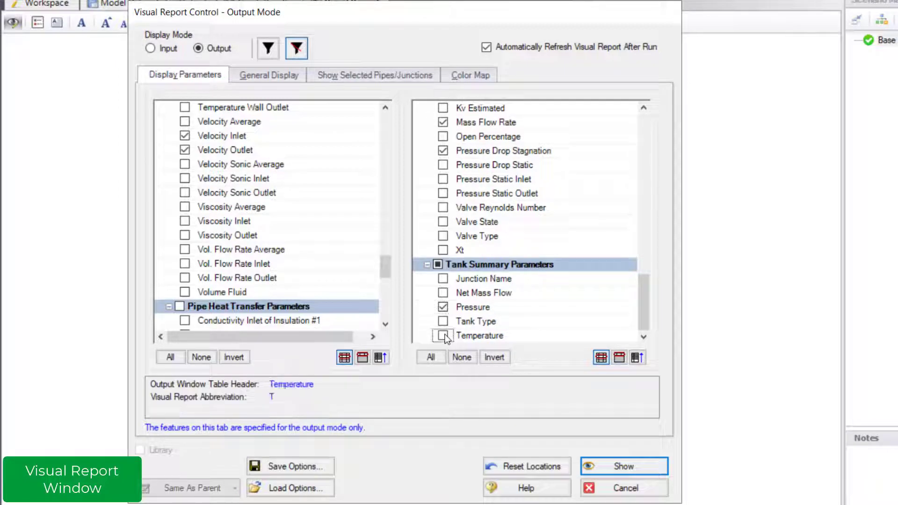
pyautogui.click(443, 335)
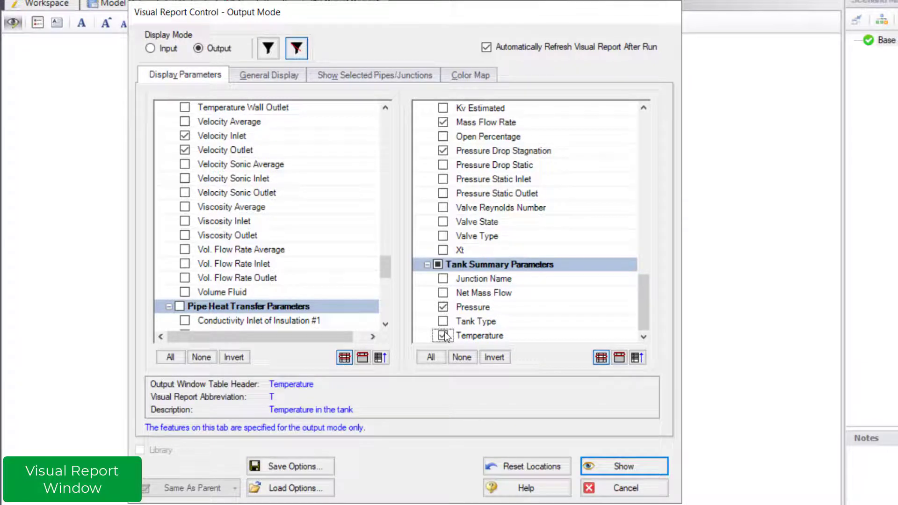
# Review the General Display options and move on to the Color Map settings.
pyautogui.click(267, 75)
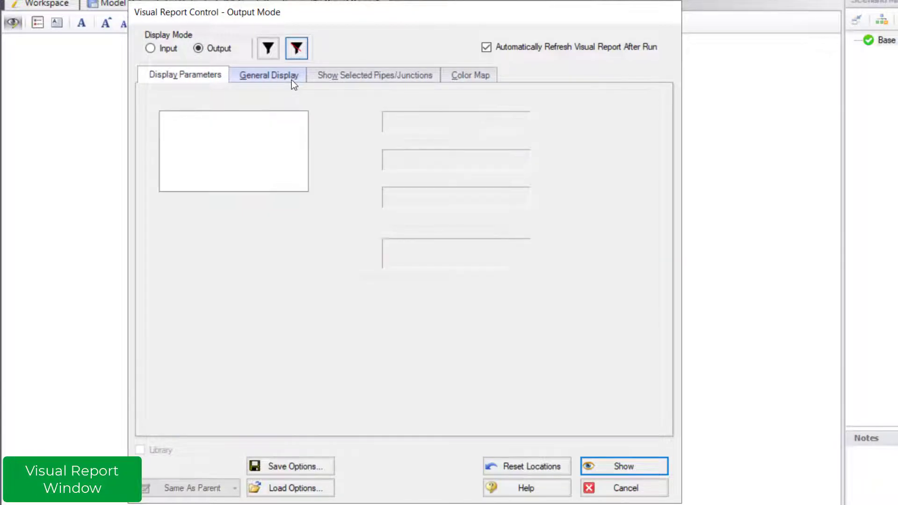
pyautogui.click(269, 74)
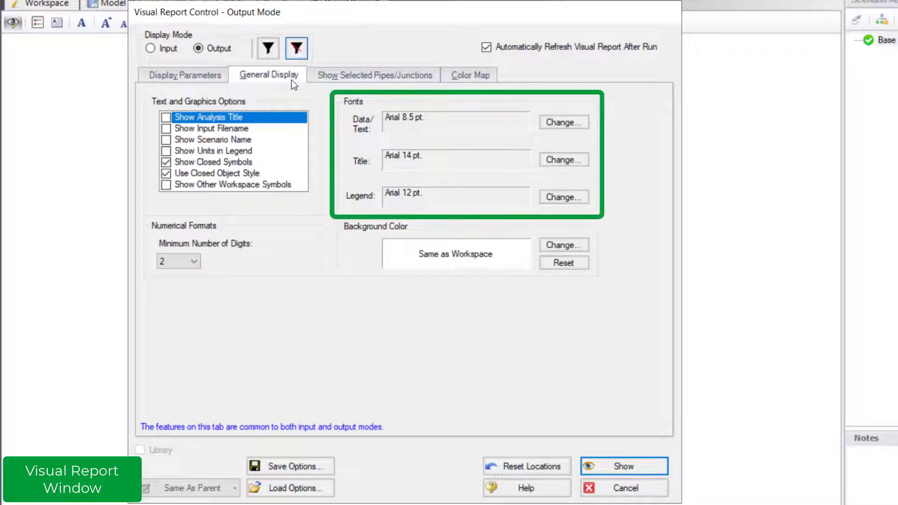
pyautogui.click(468, 75)
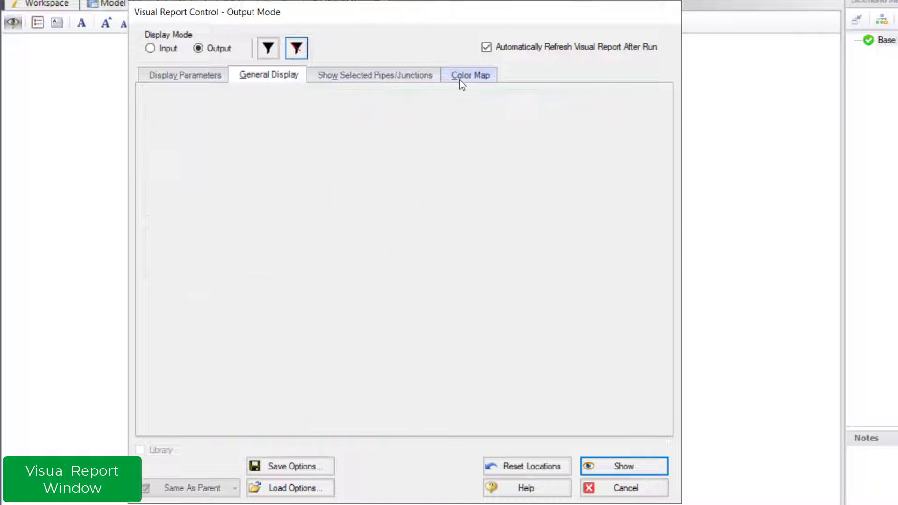
# Color-code pipes by Velocity Outlet and display the Visual Report with its legend.
pyautogui.click(470, 75)
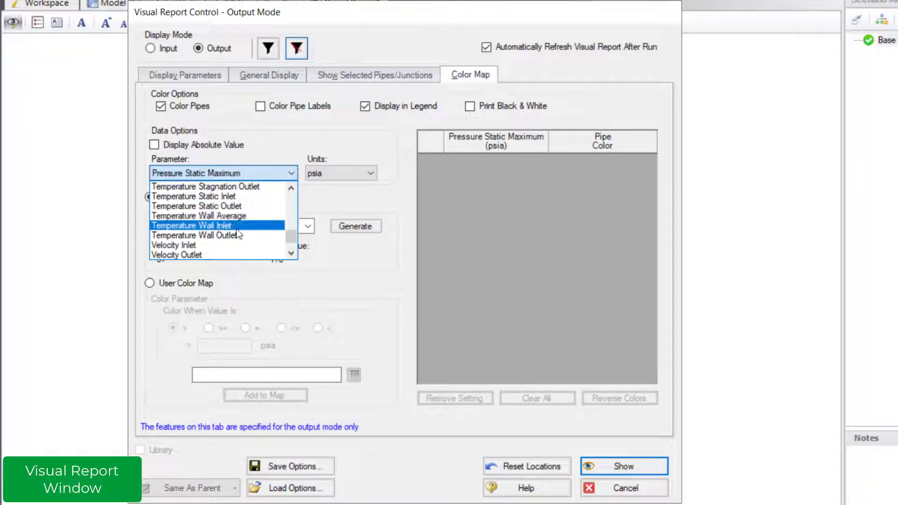
pyautogui.click(176, 255)
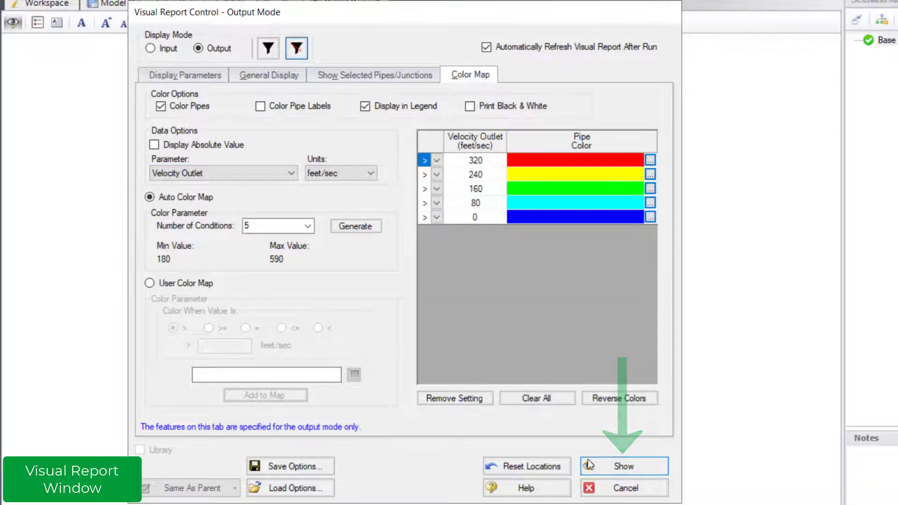
pyautogui.click(625, 465)
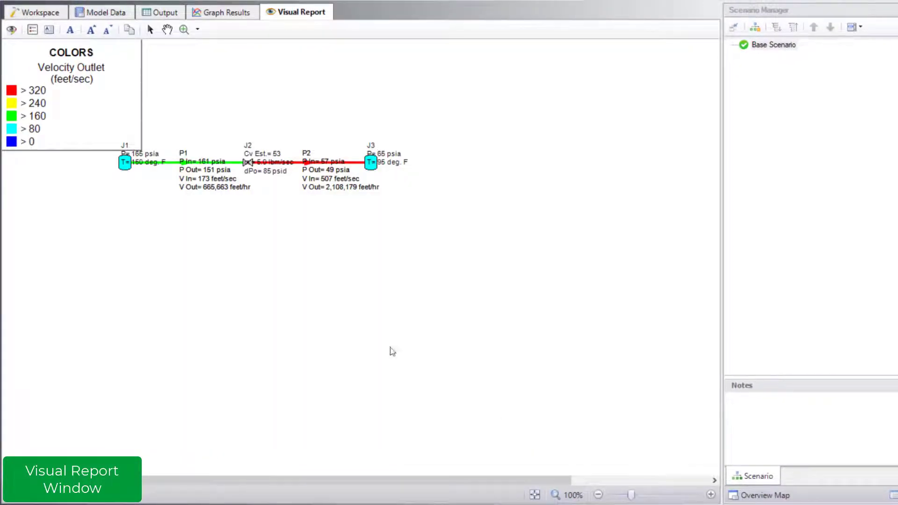